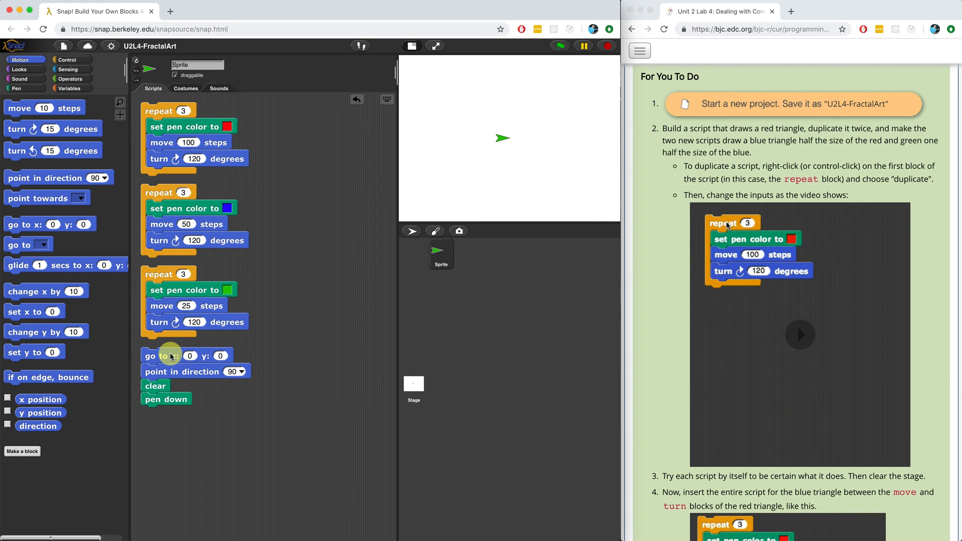
Step: Run the red triangle script with the blue triangle script nested at its corners
scroll(down, 3)
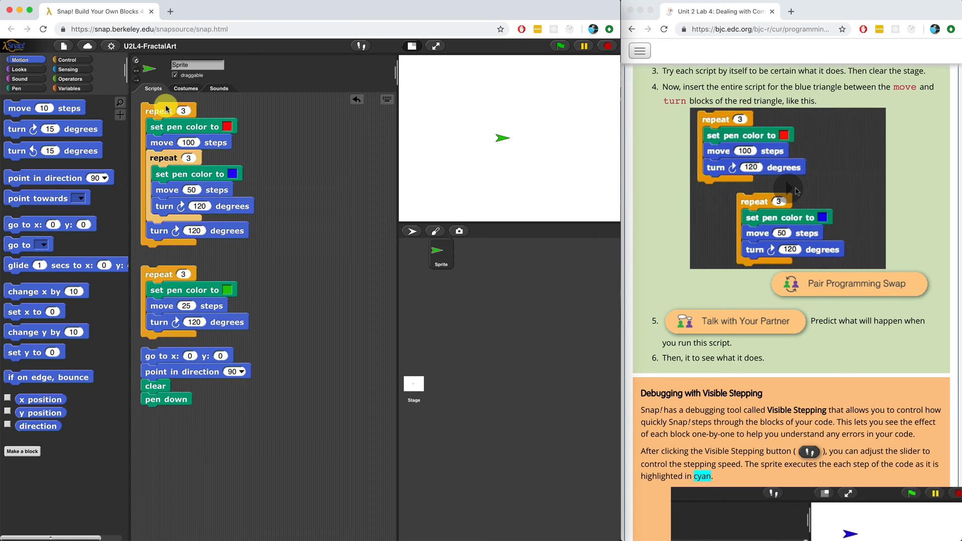
click(162, 109)
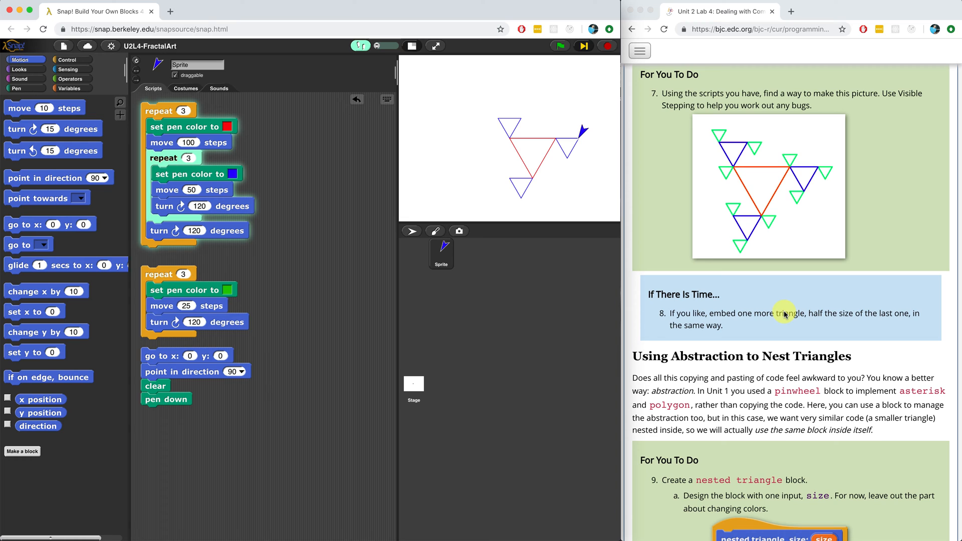
mouse_move(774, 305)
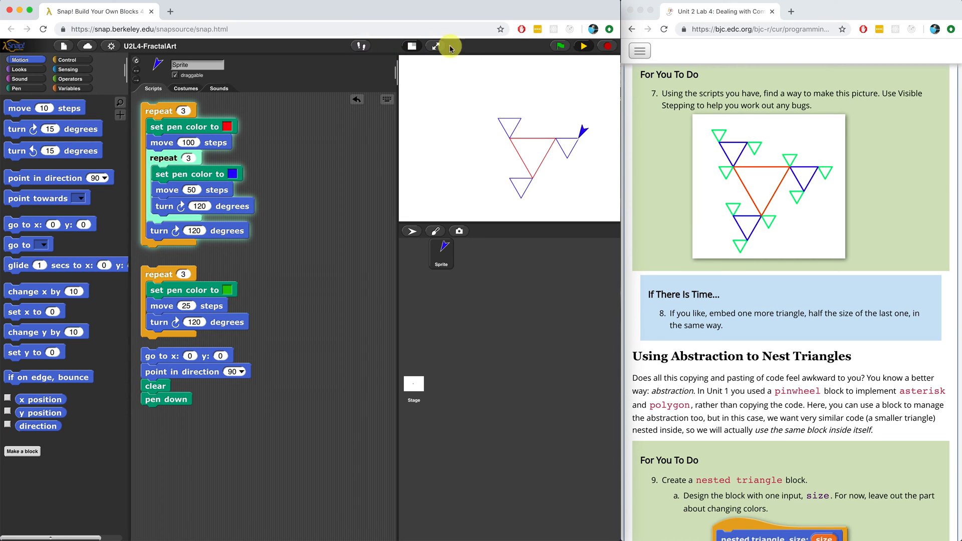
Step: Reset the stage, nest the green repeat script between the blue move and turn, and run the three-level drawing
click(558, 45)
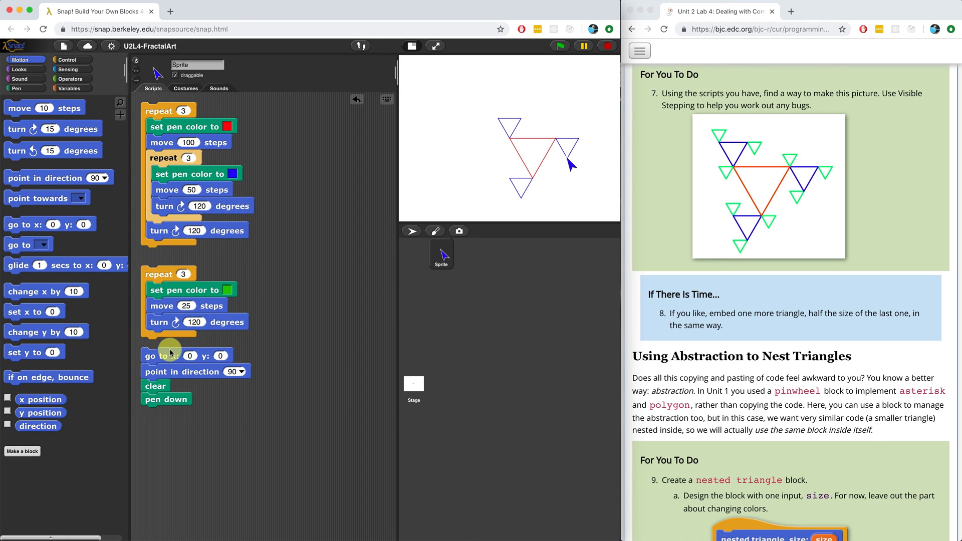
click(158, 273)
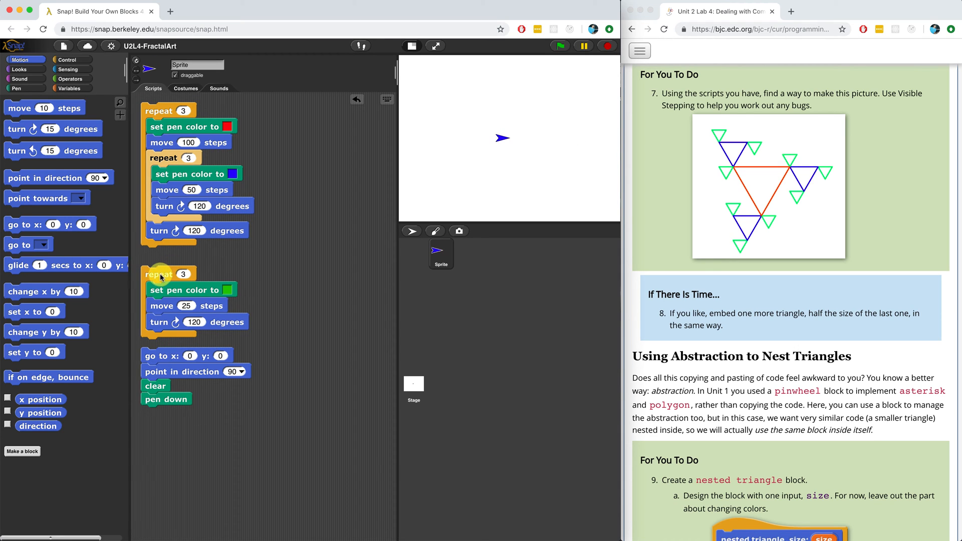
drag(160, 274, 296, 183)
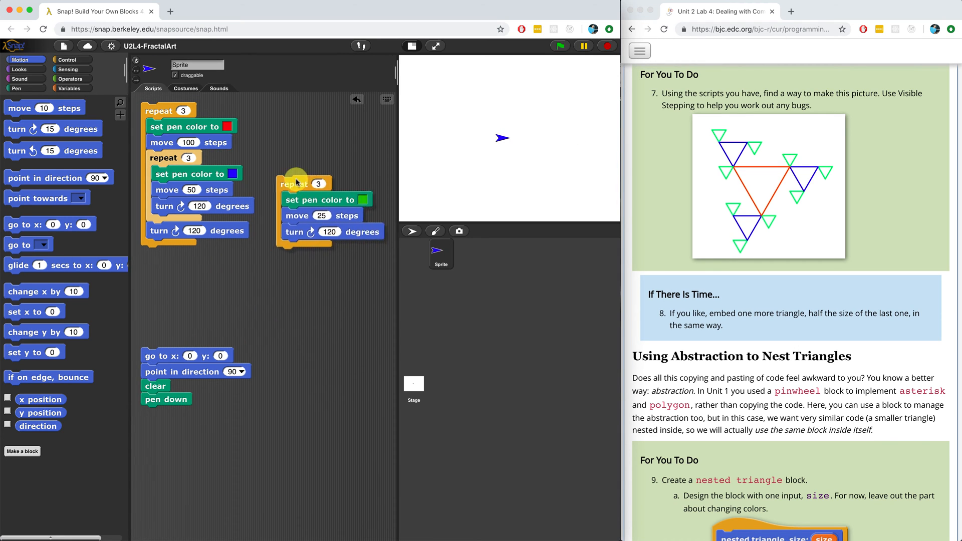
drag(300, 182, 174, 202)
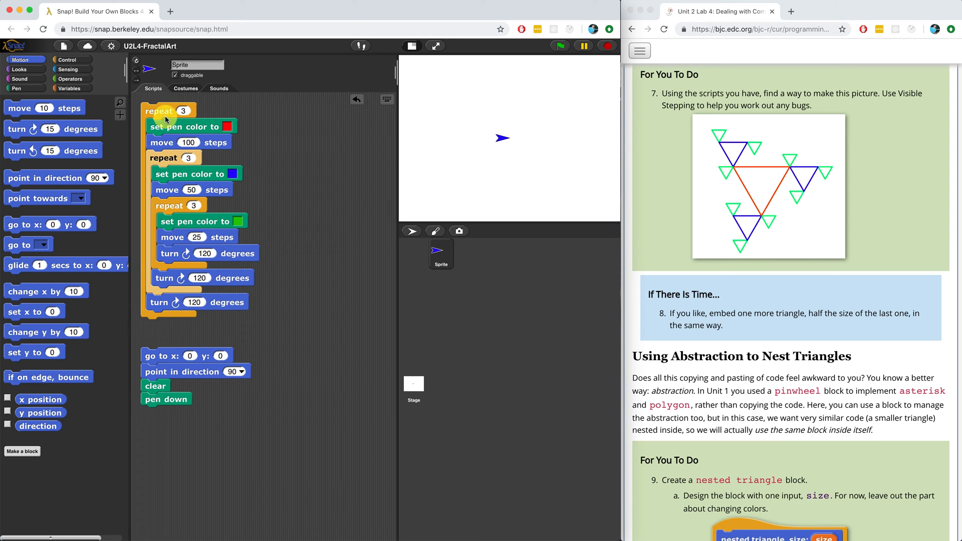
click(162, 110)
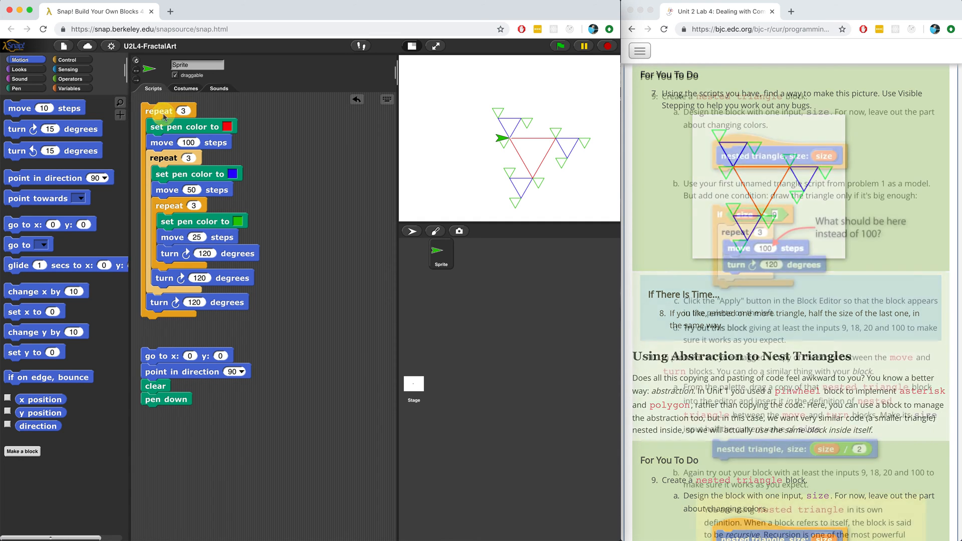
Step: Scroll the lab page to problem 9 and start making a new custom block
scroll(down, 3)
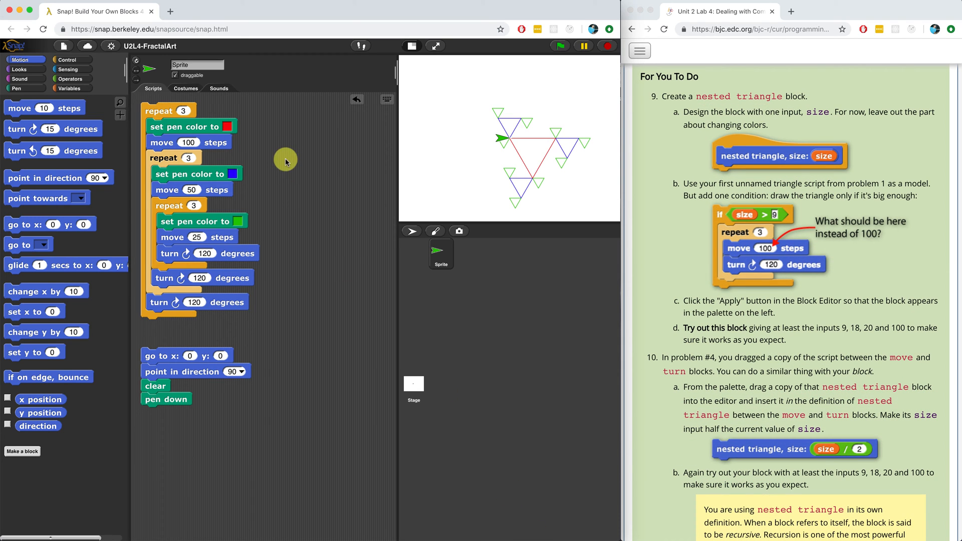
click(22, 452)
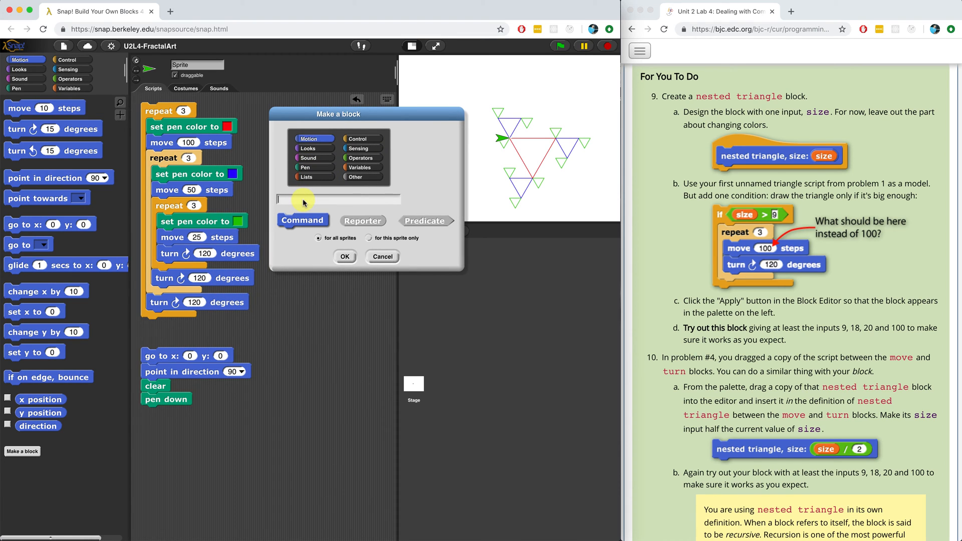
Step: Create a command block named 'nested triange, size: %size'
text(nested triange s)
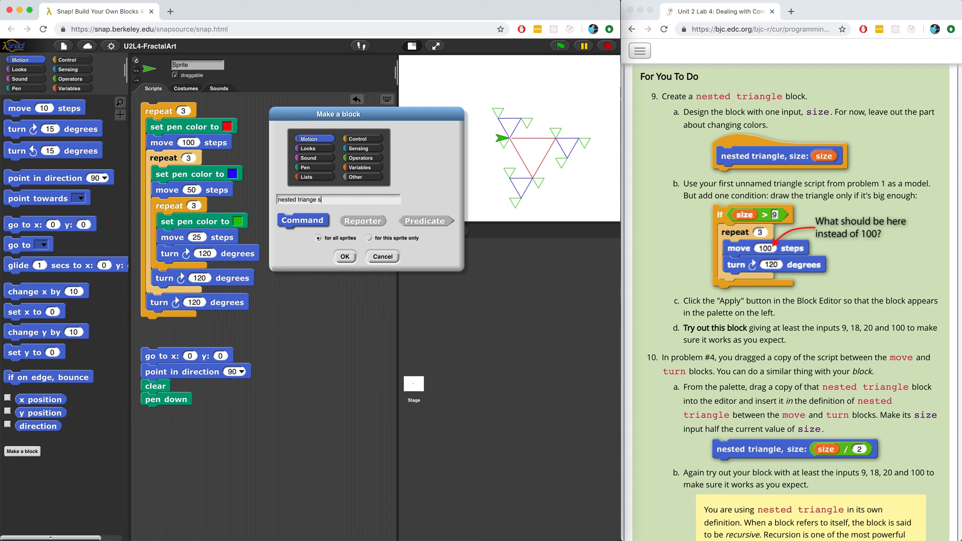
text(, size:)
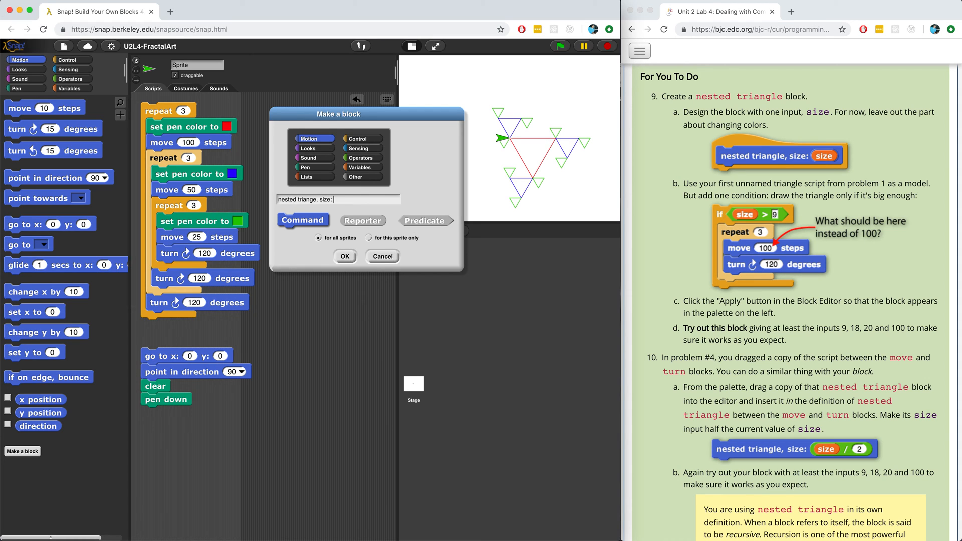
text(%size)
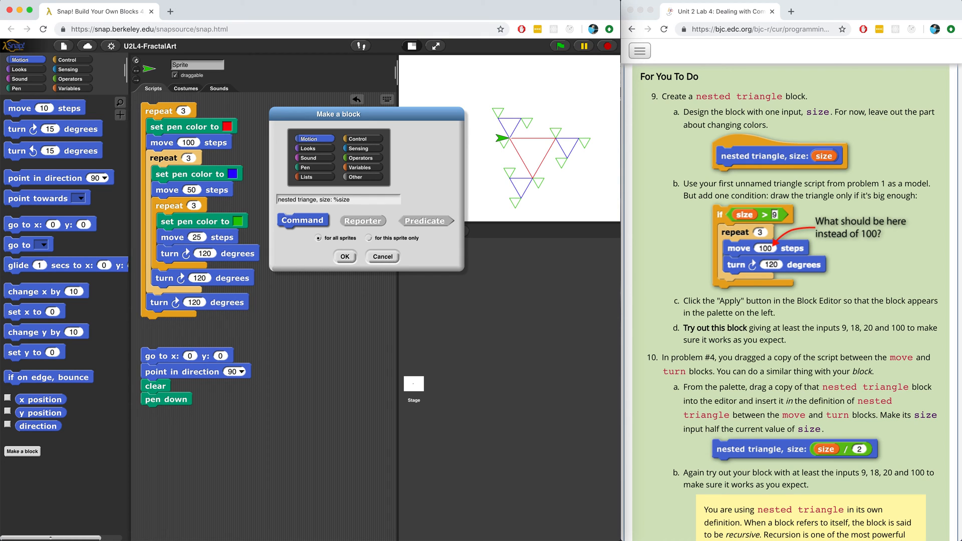
click(343, 256)
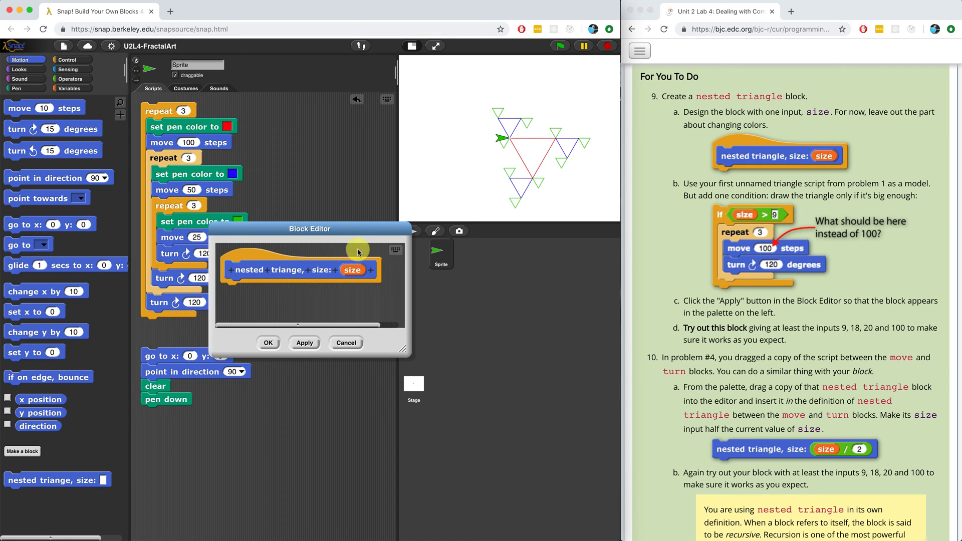
Step: Make the block's size input a Number type
drag(310, 229, 374, 117)
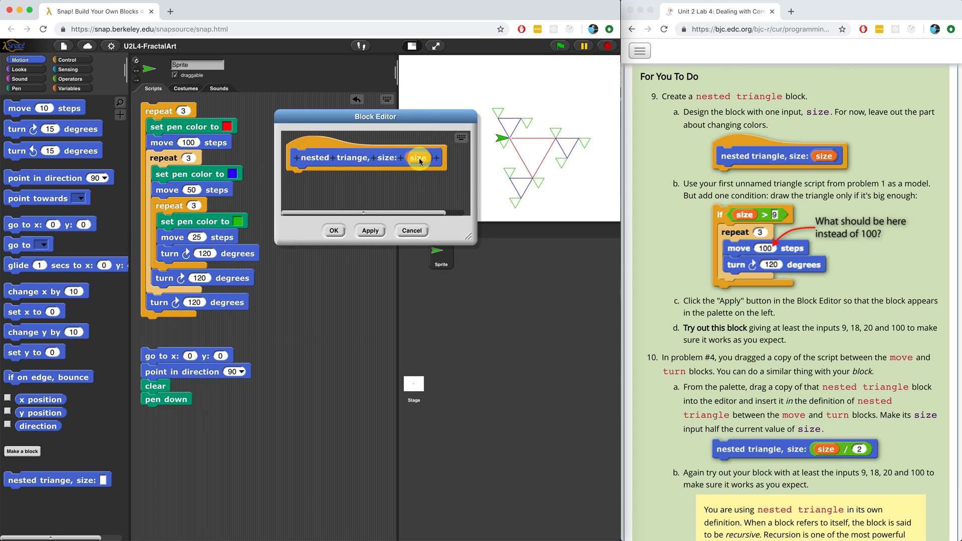
click(419, 157)
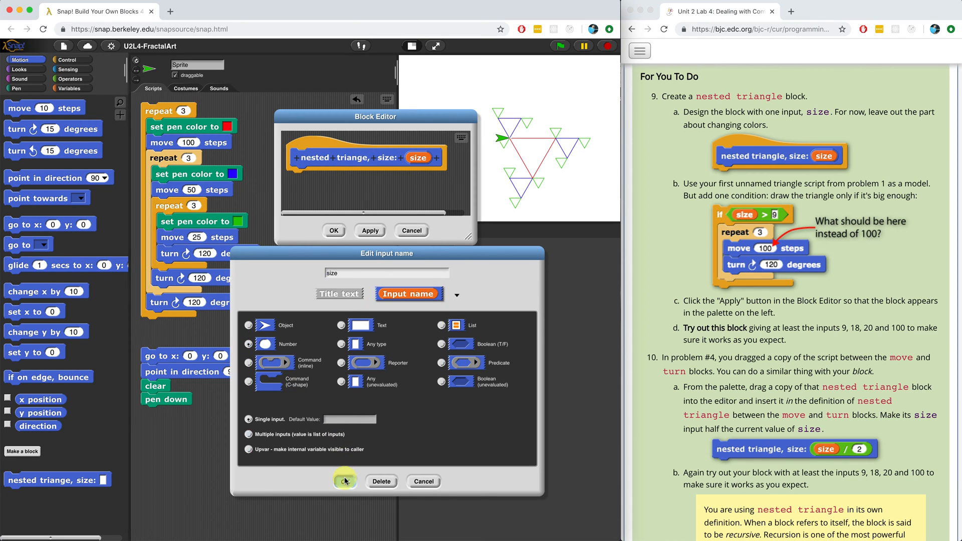
click(344, 481)
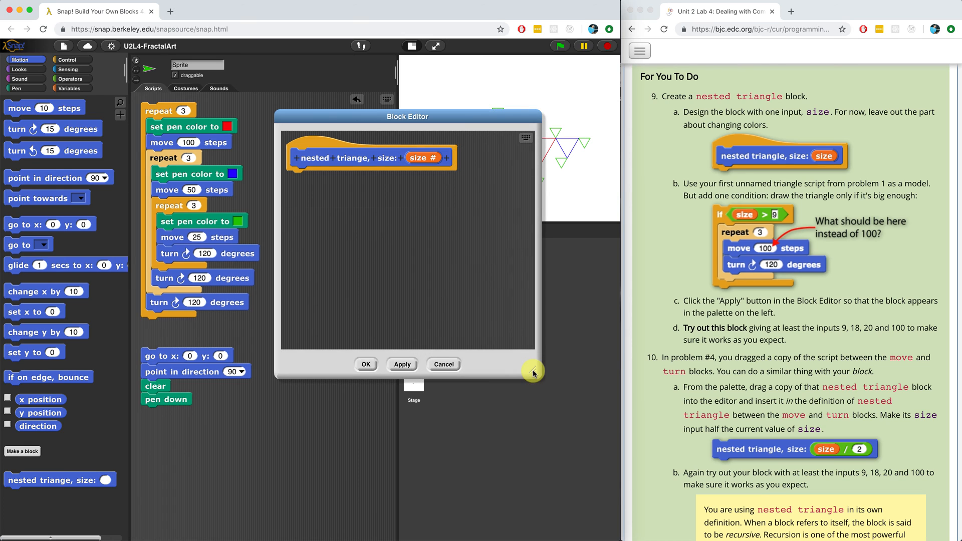
Step: Define the block as if size > 0 wrapping repeat 3 of move 10 steps and turn 120 degrees
click(68, 60)
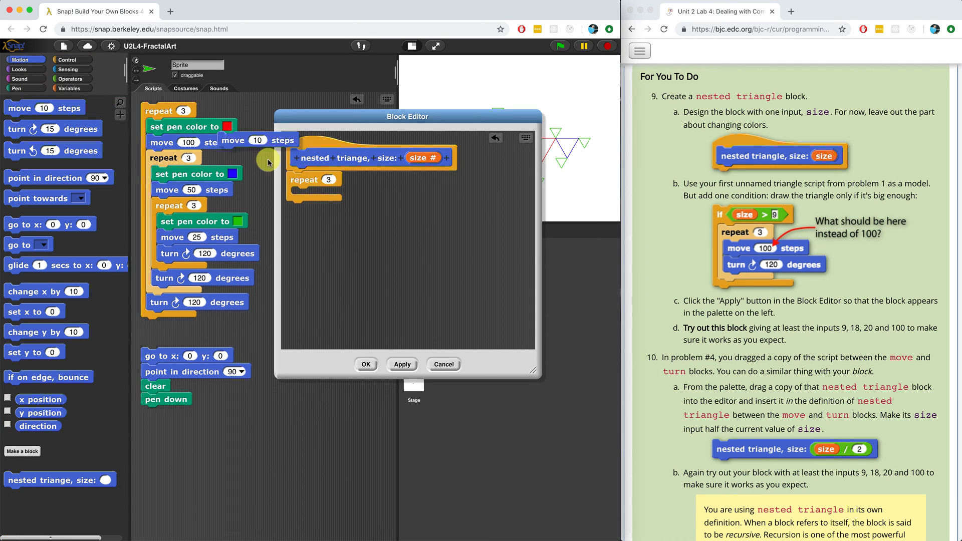
drag(257, 140, 312, 196)
text(120)
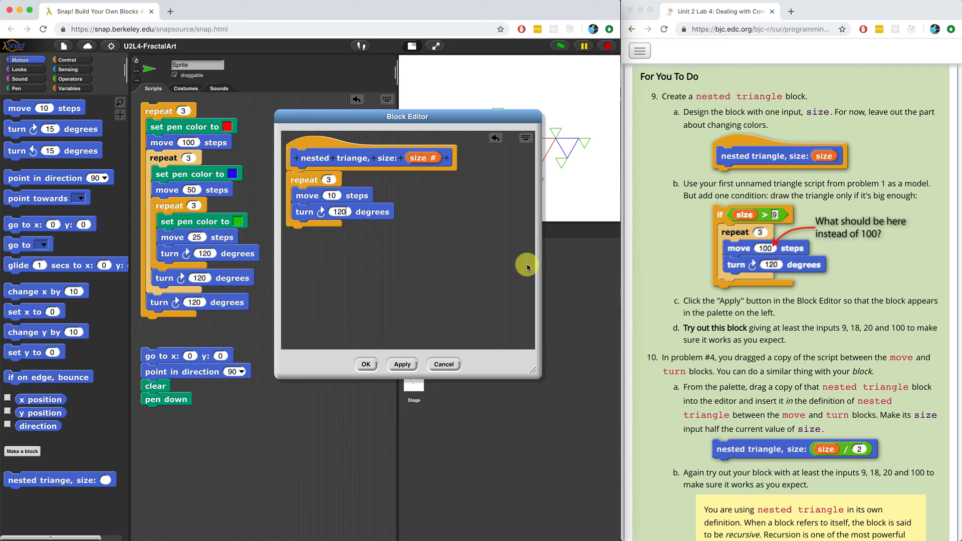
mouse_move(446, 239)
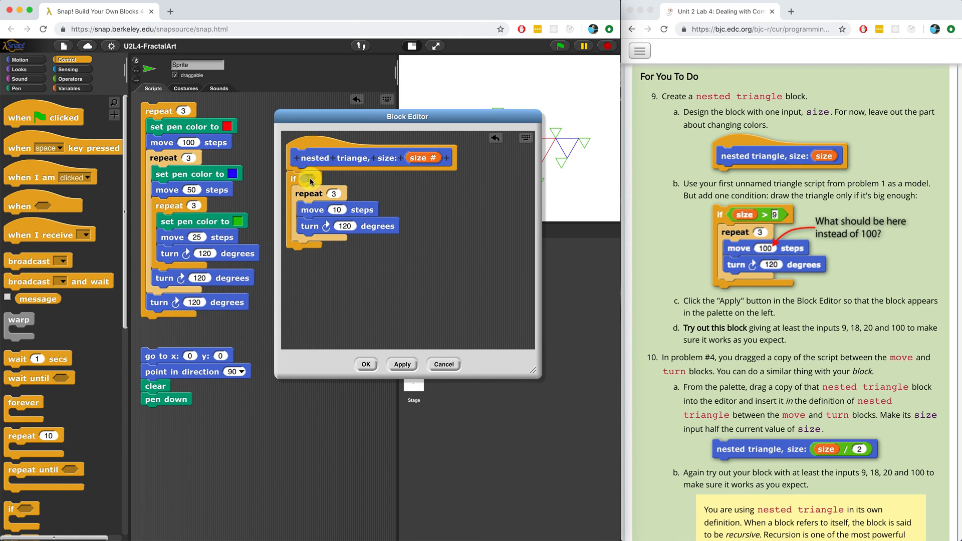
click(70, 78)
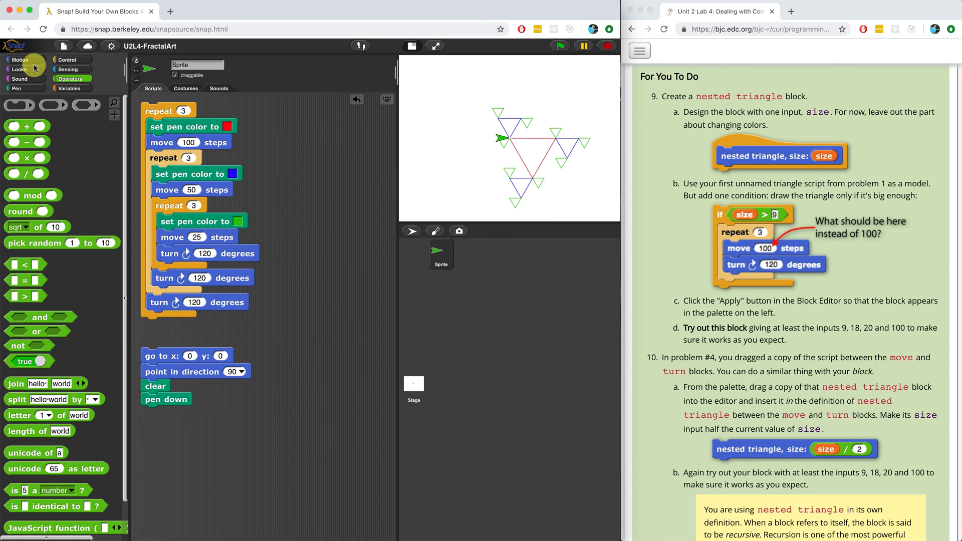
click(19, 60)
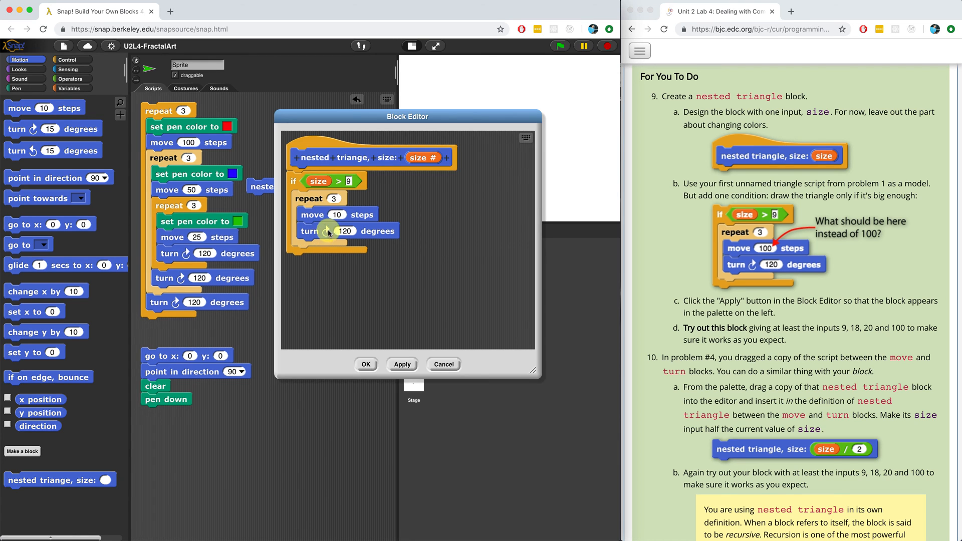
Step: Correct the block name to 'nested triangle' without the comma and enter 120 in its size slot
click(331, 157)
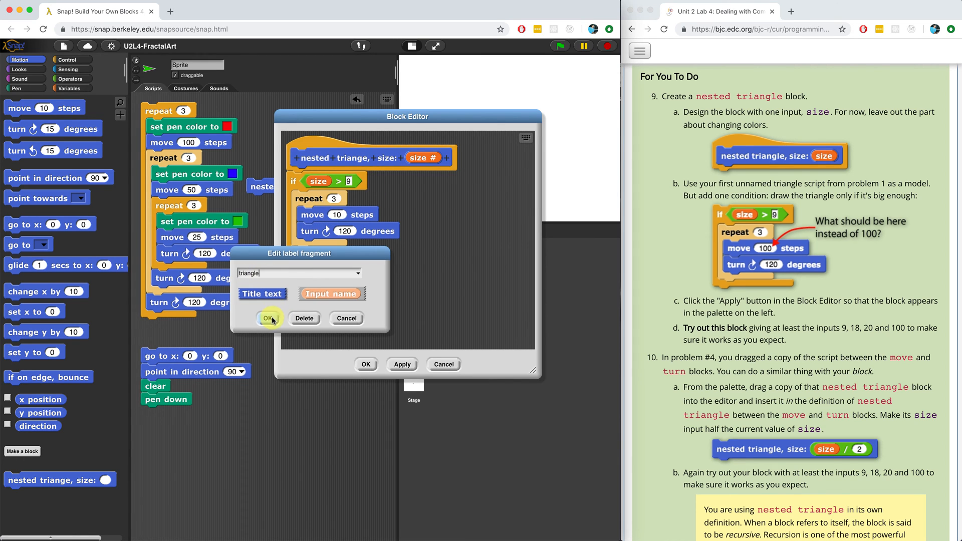
click(268, 319)
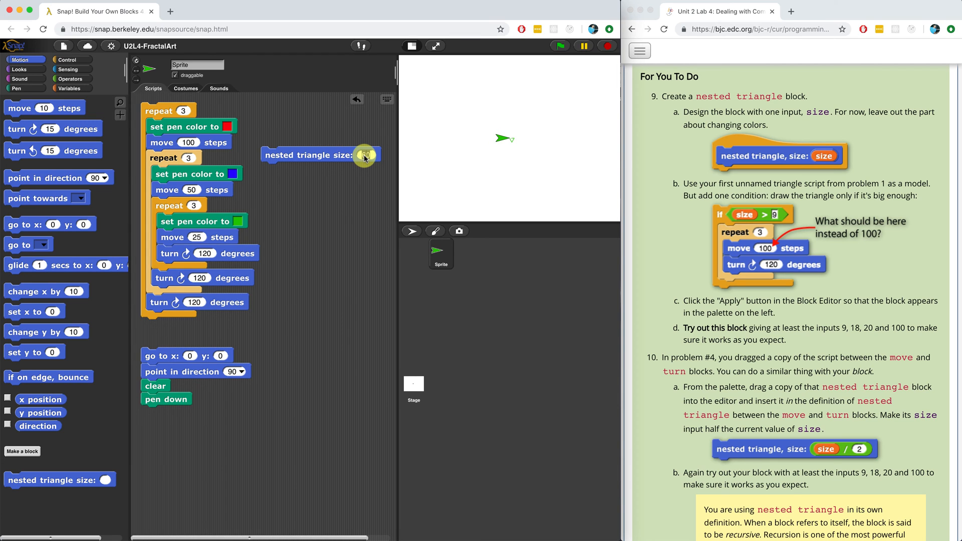
text(120)
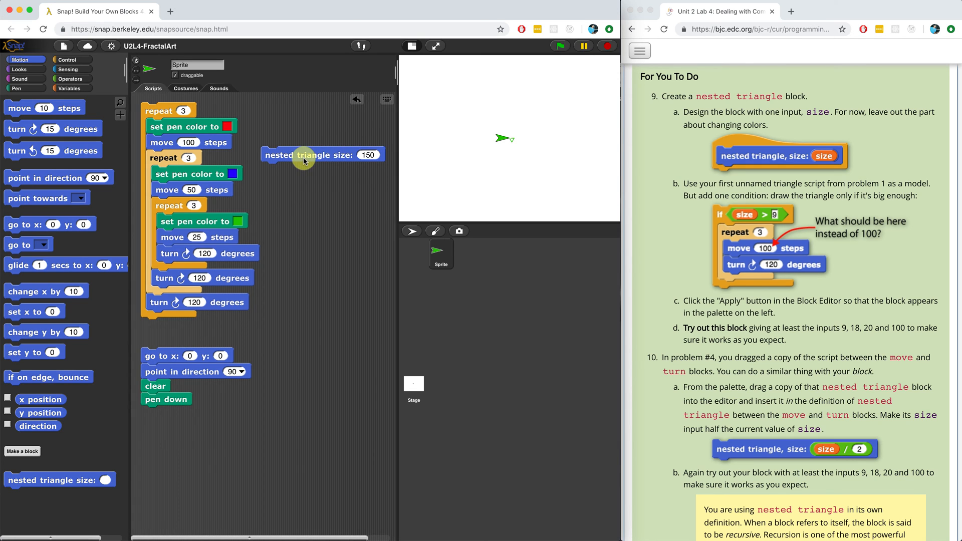
Step: Open the nested triangle block's definition and change its size input to 80
double_click(310, 154)
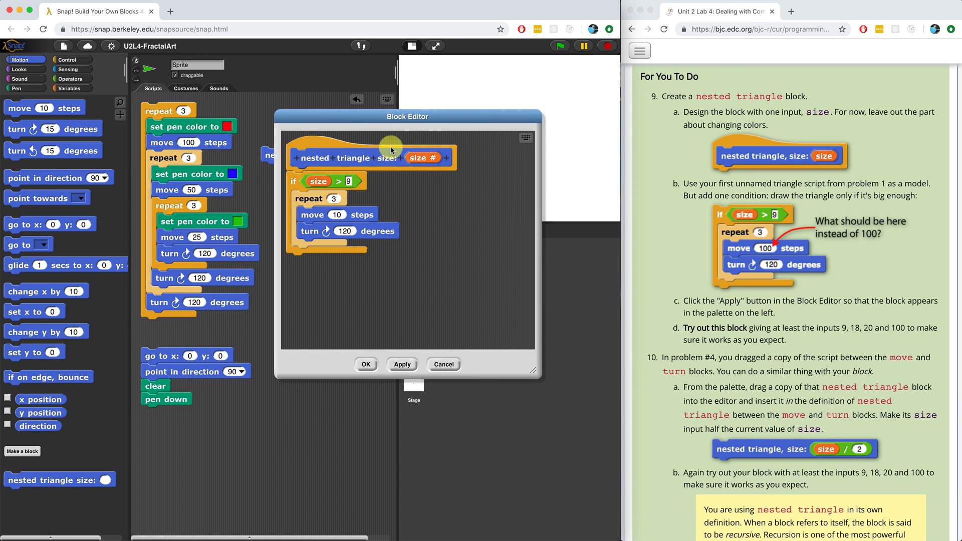
mouse_move(324, 202)
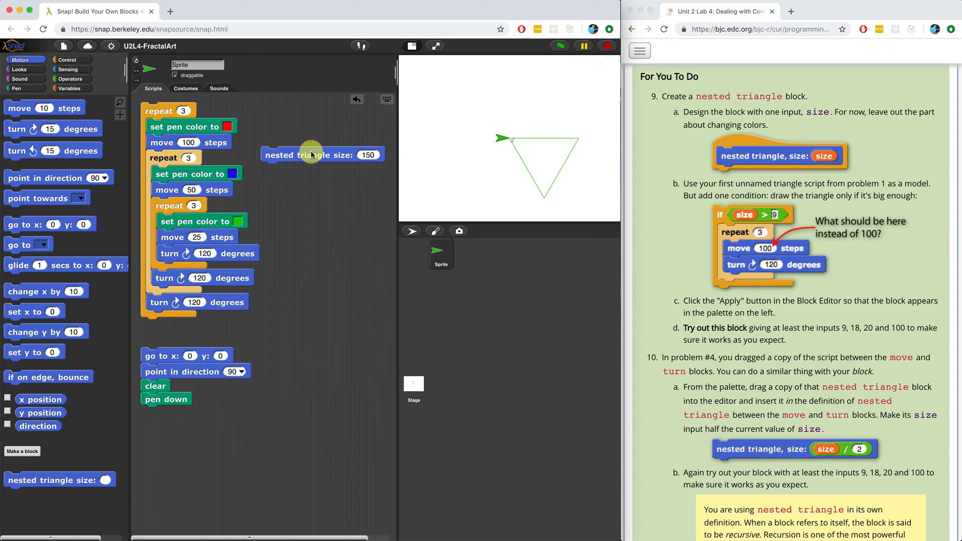
text(80)
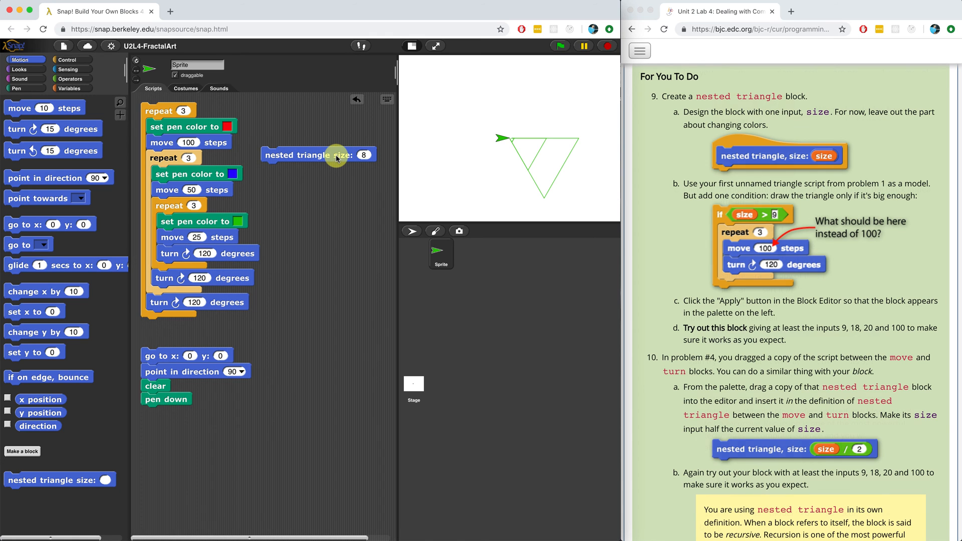
scroll(down, 3)
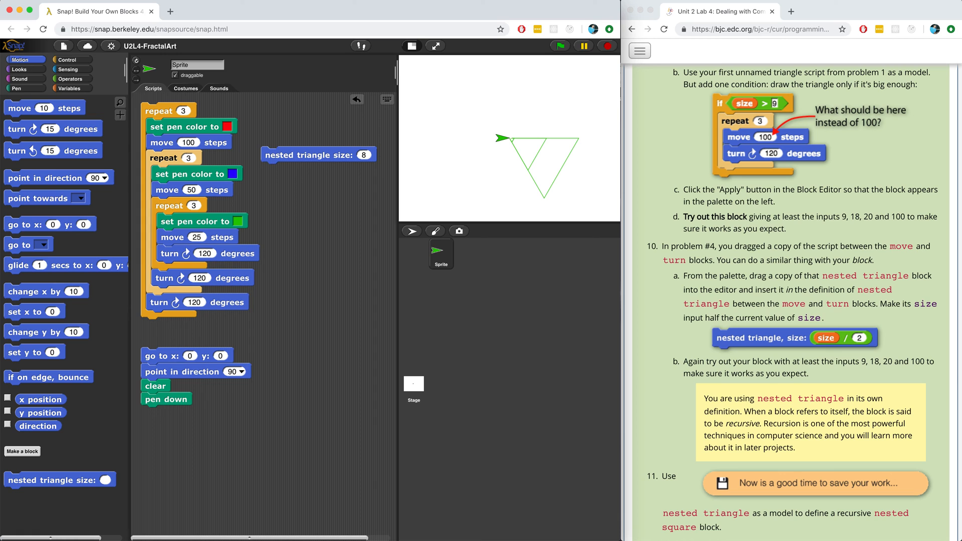
Step: Edit the definition to move by size and call nested triangle between move and turn
right_click(307, 154)
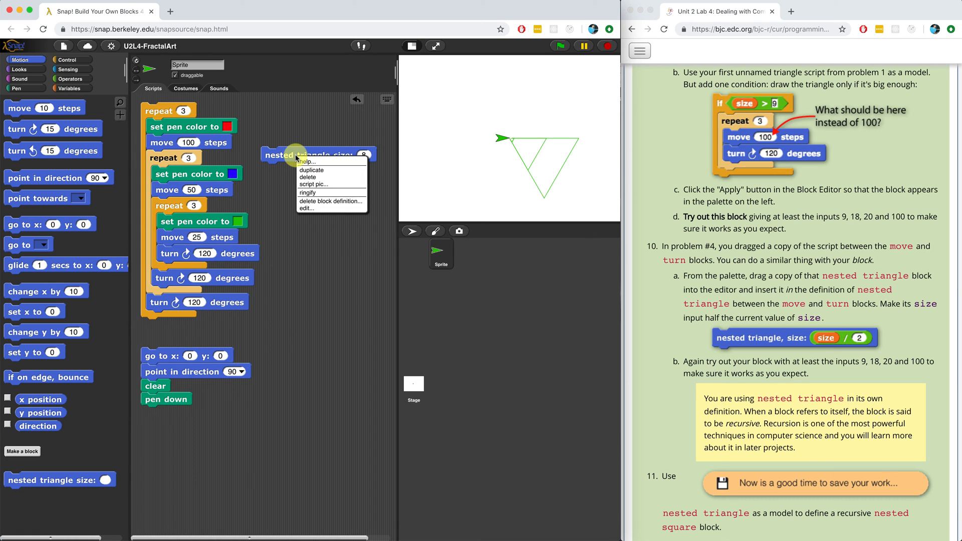
click(306, 208)
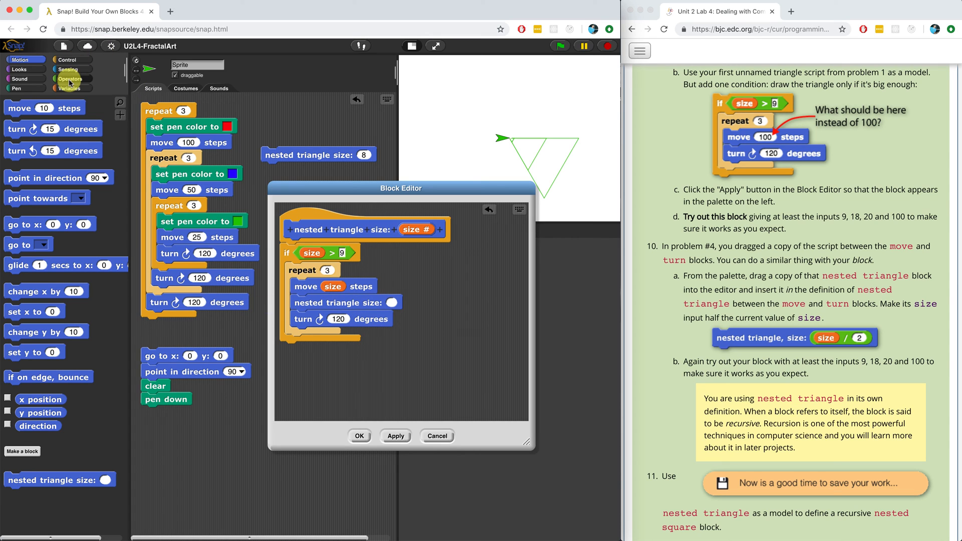
click(70, 88)
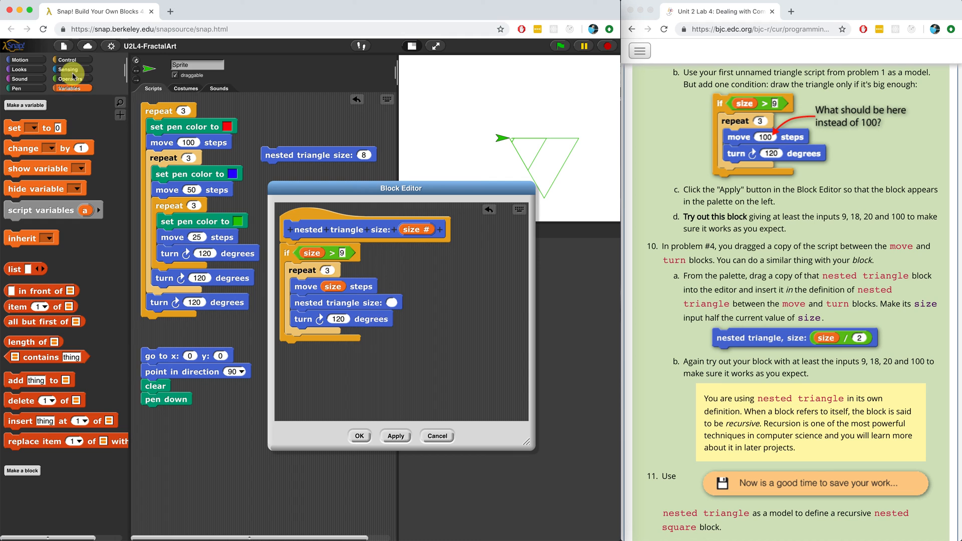
Step: Give the recursive nested triangle call size / 2 and save the definition
click(71, 78)
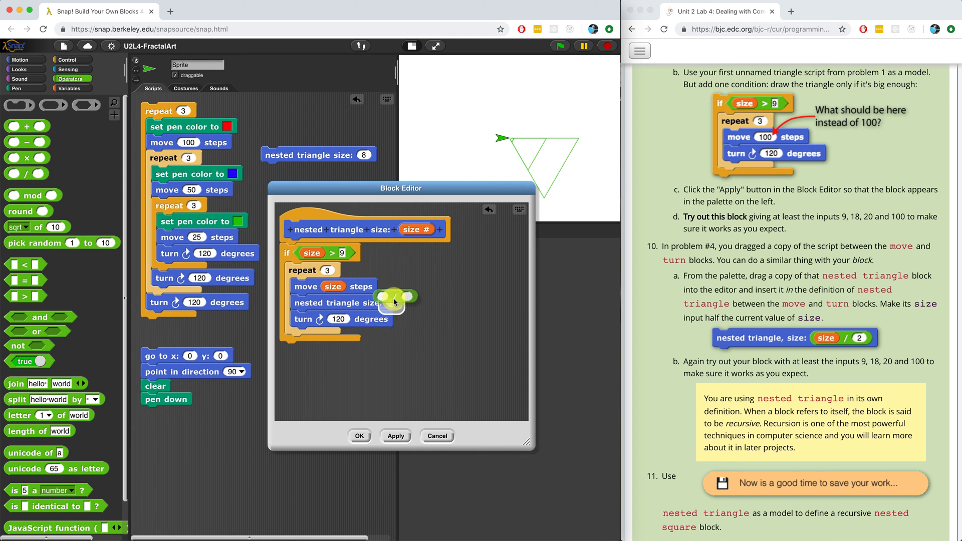
drag(396, 298, 408, 302)
text(2)
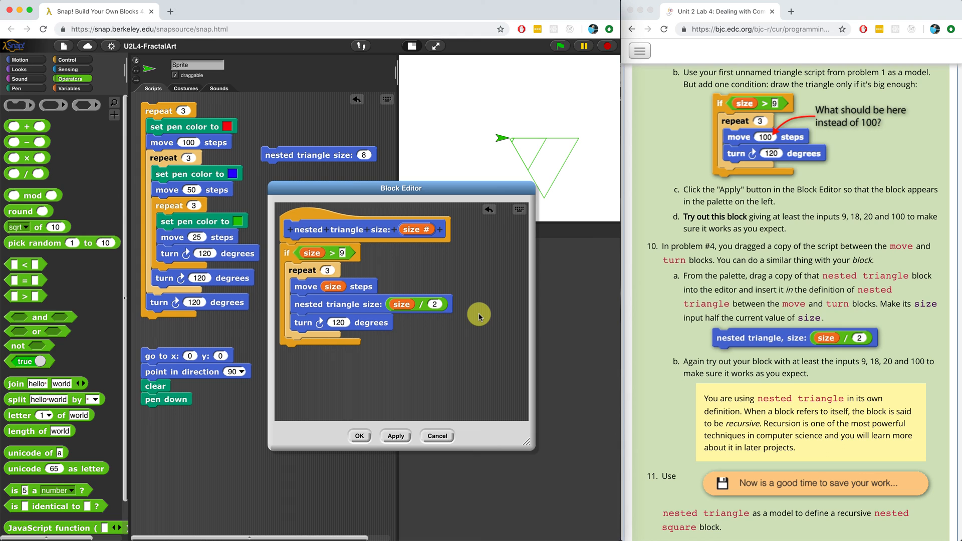
mouse_move(440, 263)
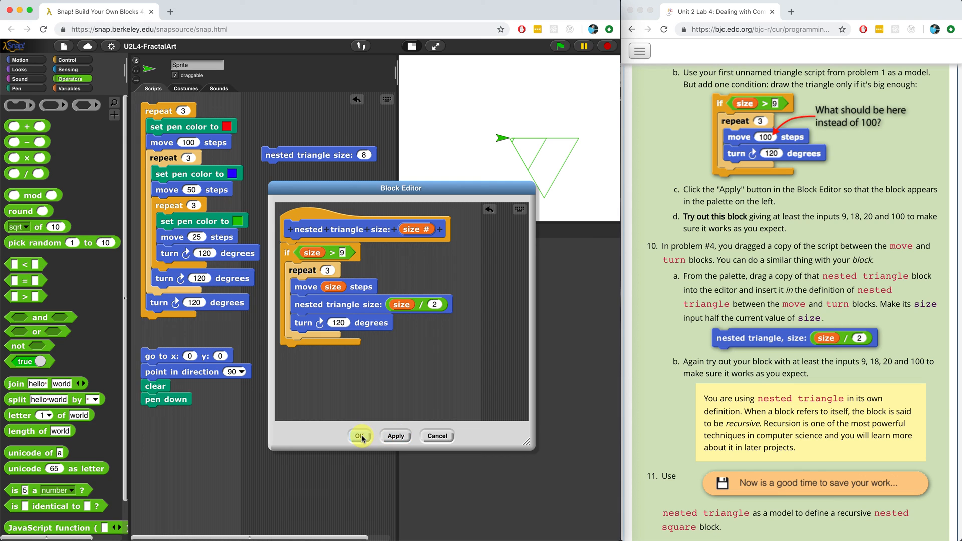
click(360, 436)
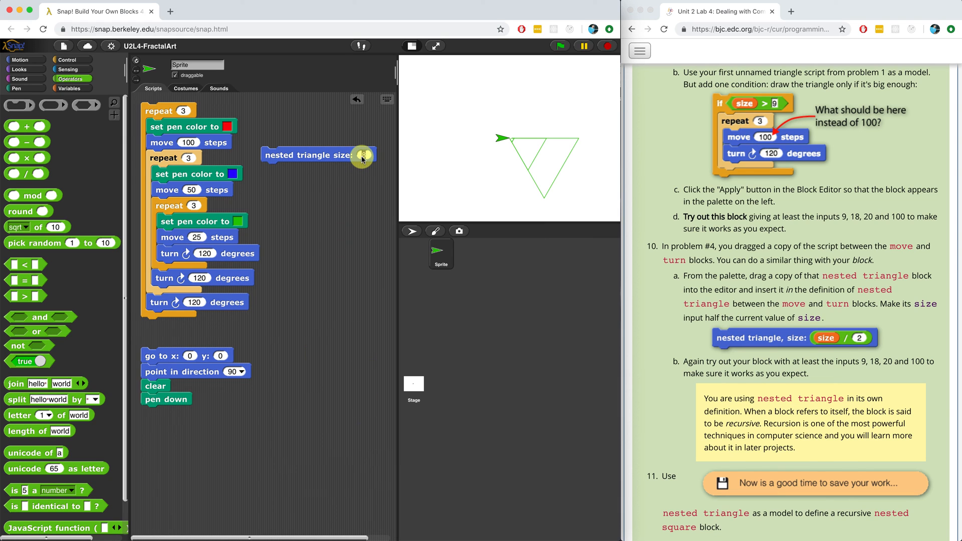
Step: Draw the green nested-triangle fractal at size 120 and then at size 200
text(120)
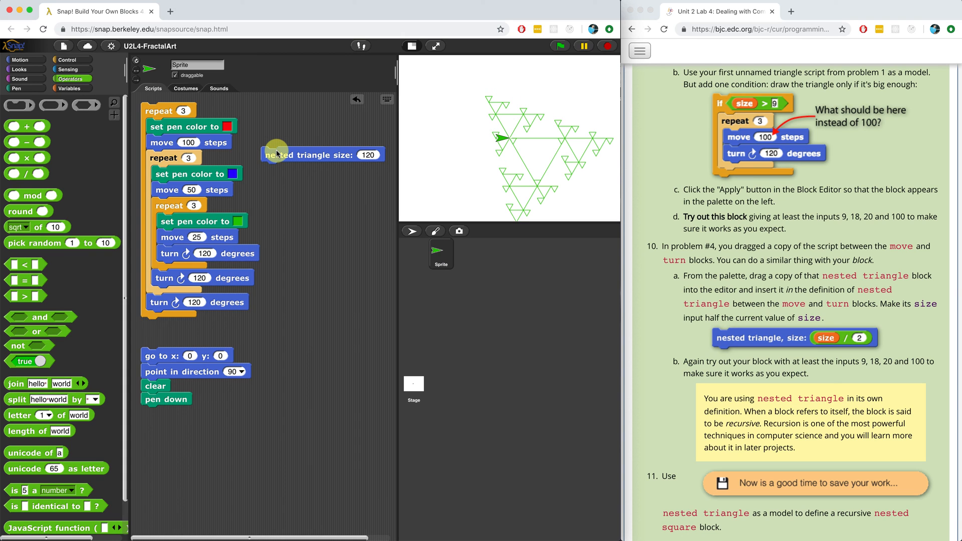
click(368, 154)
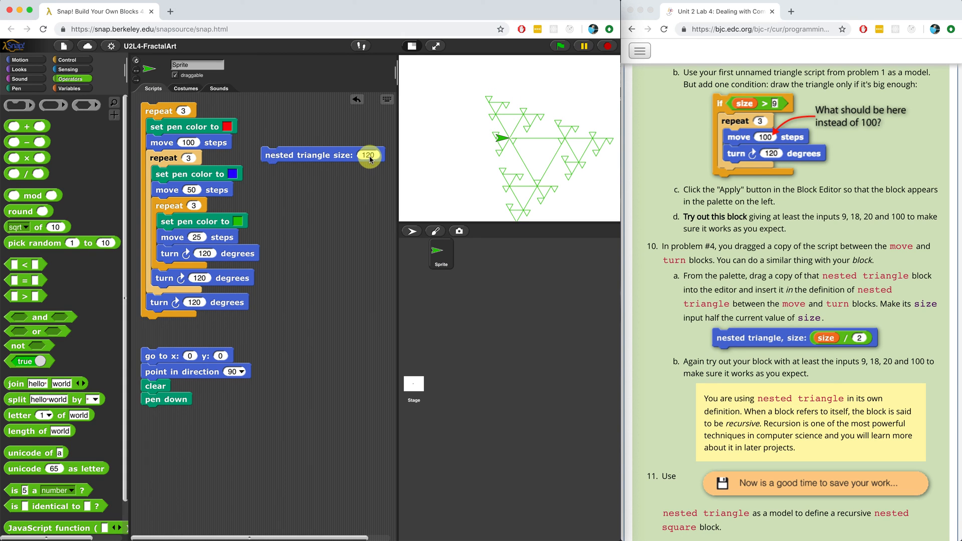
text(200)
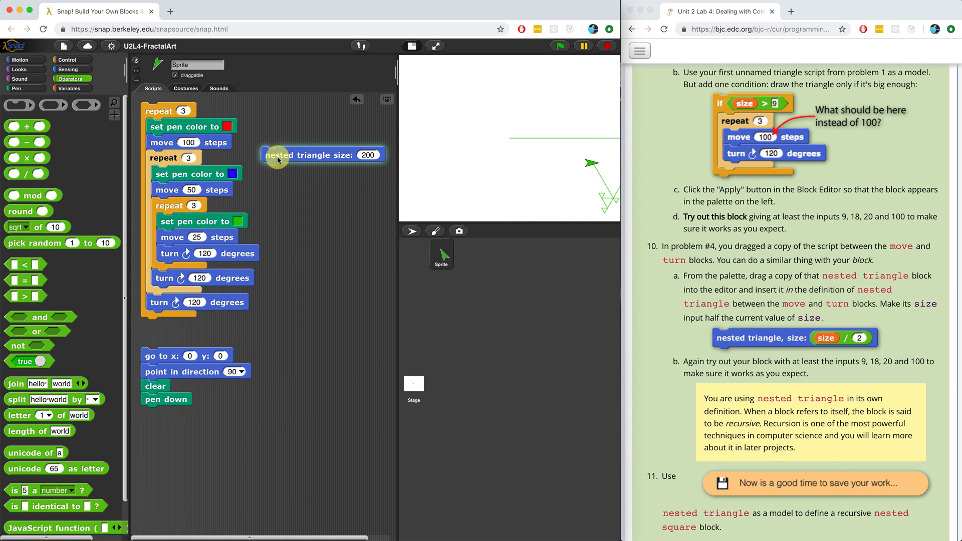
click(322, 154)
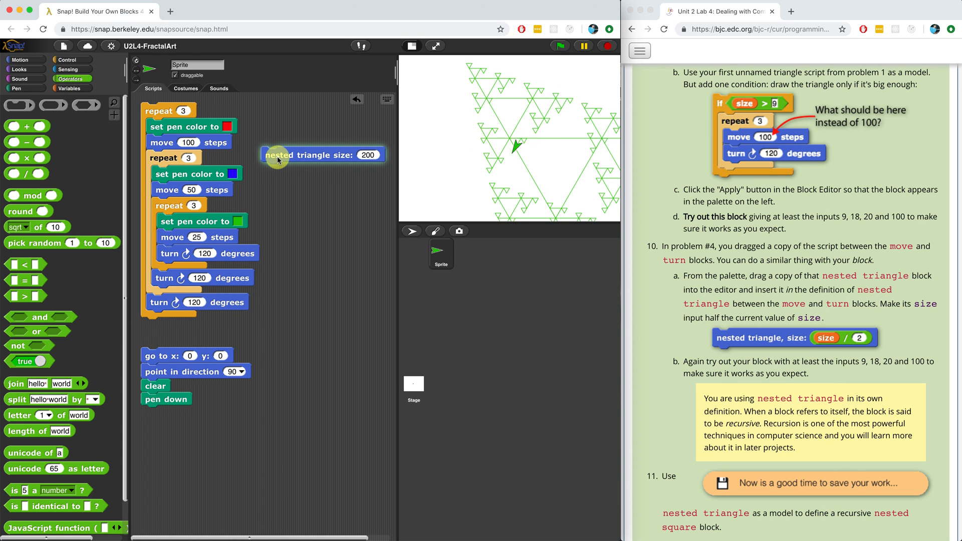
Step: Reopen the nested triangle definition and move its editor window off the stage
click(321, 154)
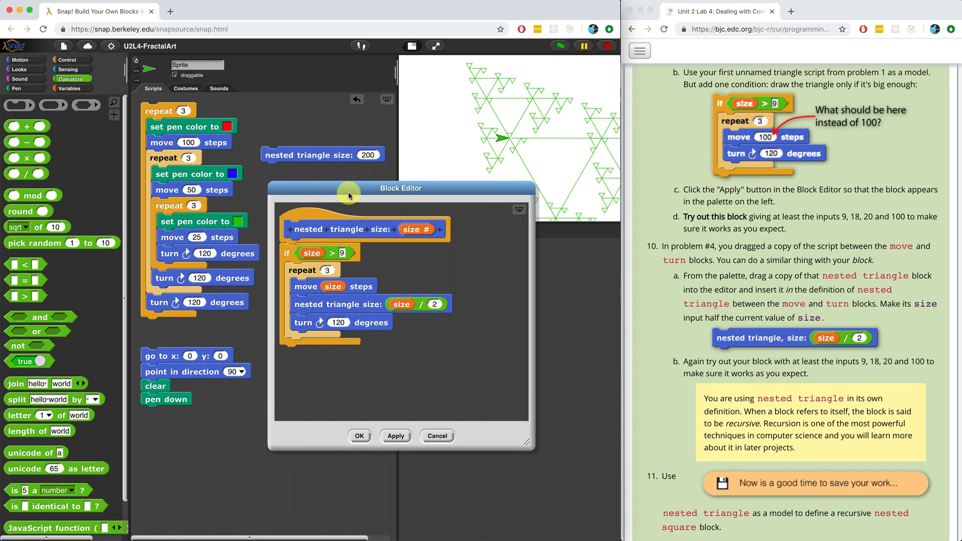
drag(400, 188, 264, 100)
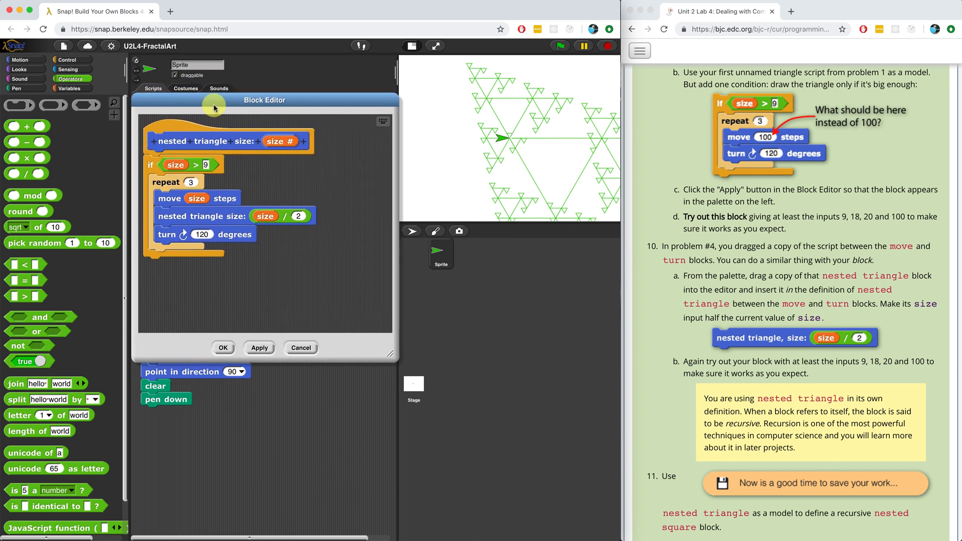